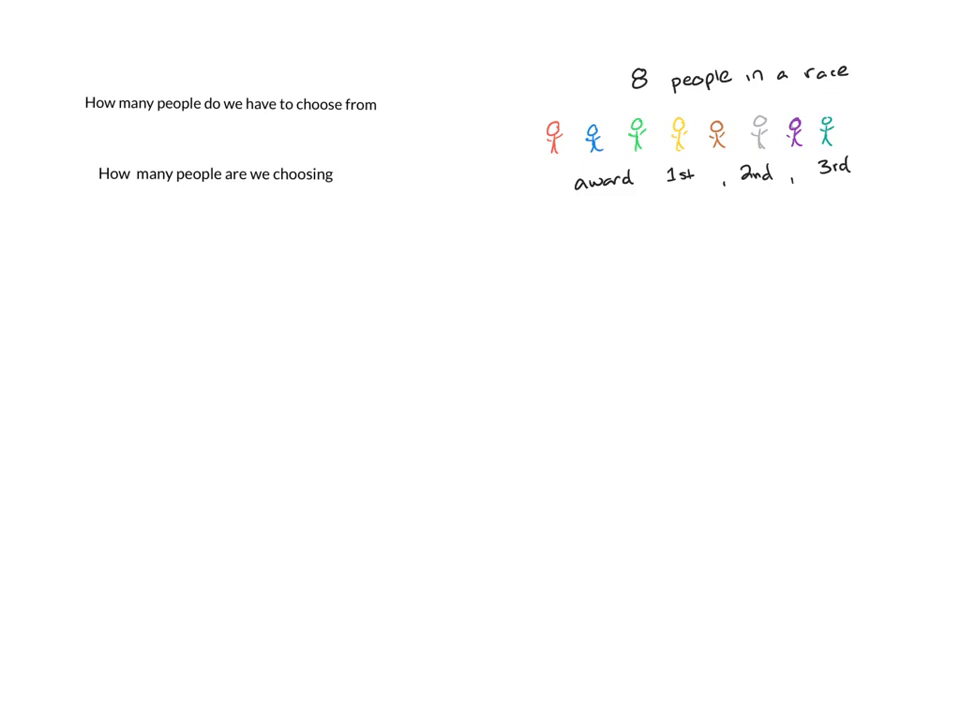
type(": n")
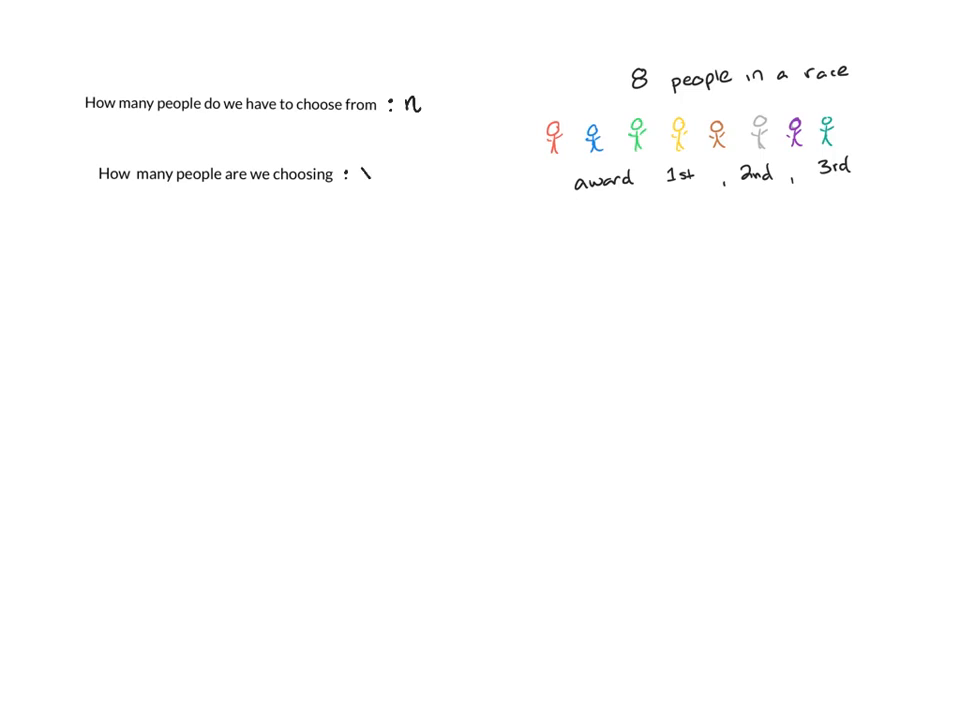
type("x")
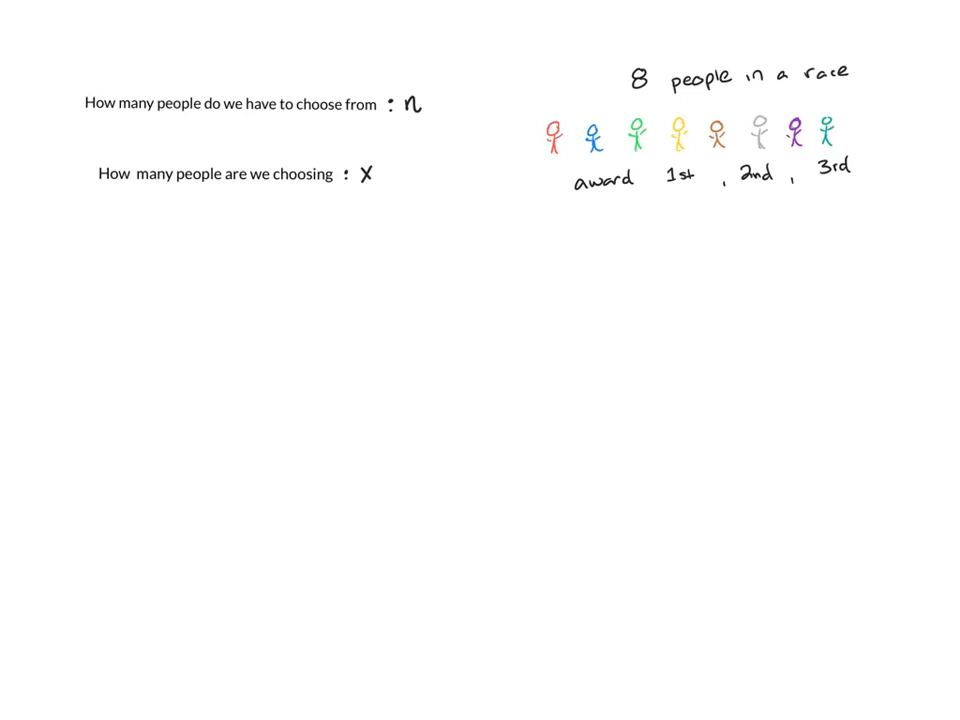